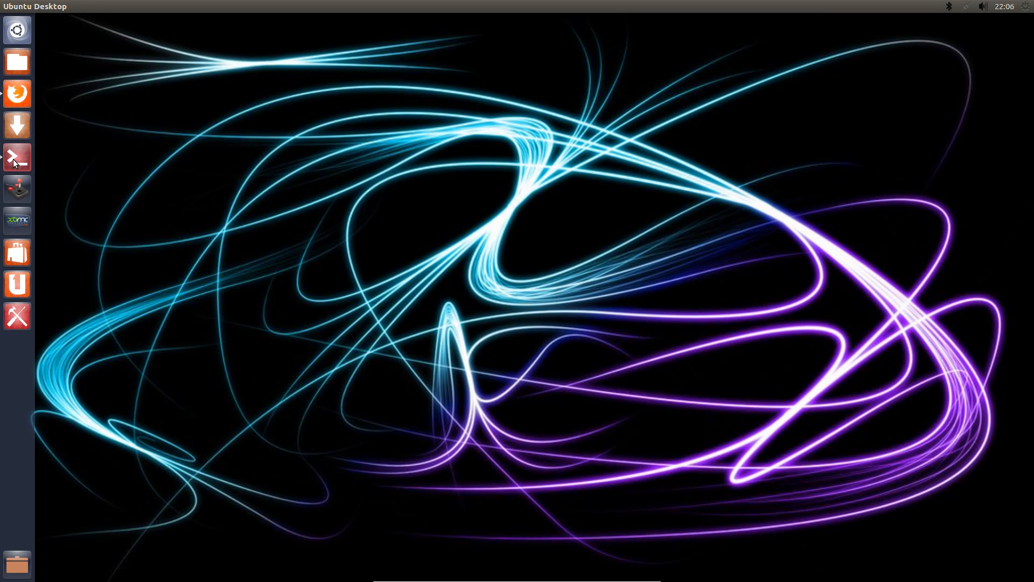
Add the ppa:falk-t-j/qtsixa repository with sudo add-apt-repository and start the apt-get update.
{"action": "left_click", "coordinate": [16, 157]}
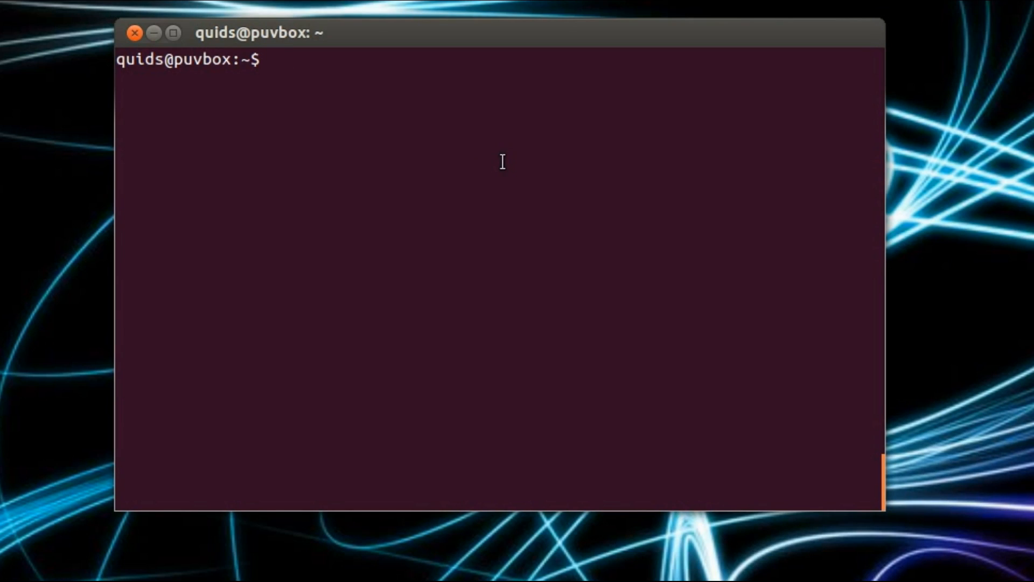
{"action": "type", "text": "sudo add"}
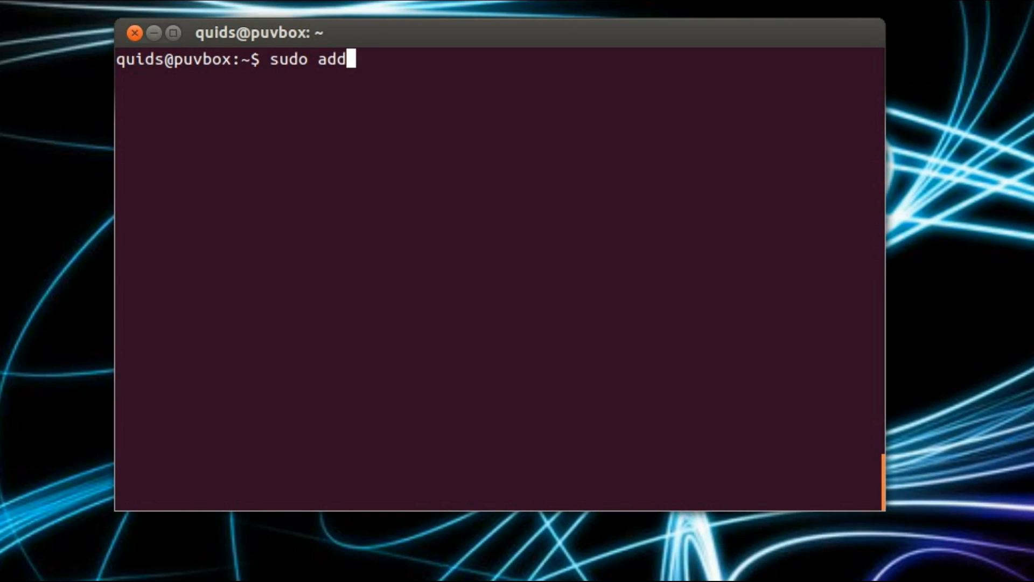
{"action": "type", "text": "-apt-repository"}
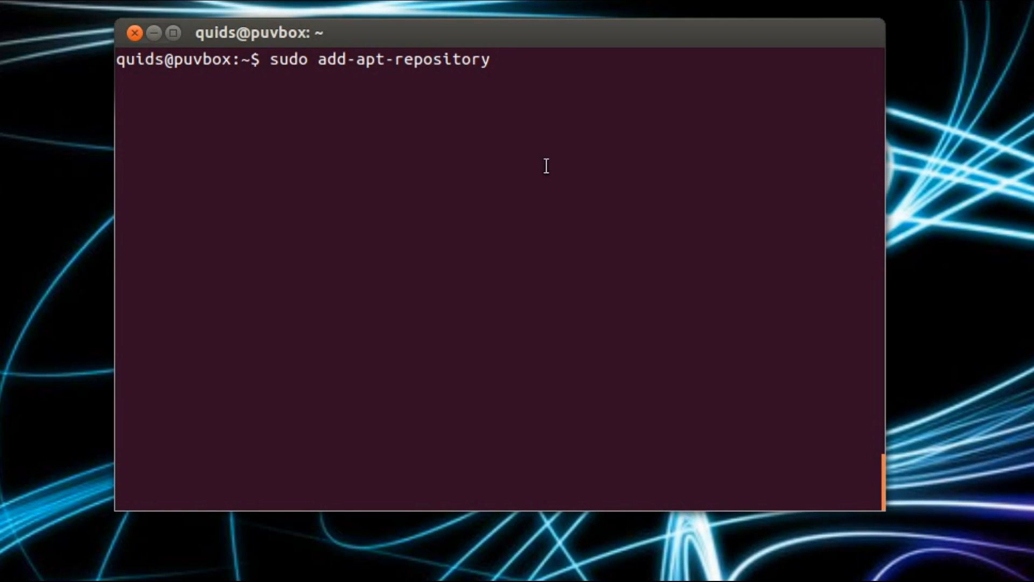
{"action": "type", "text": "ppa:falk-t-j/qtsixa"}
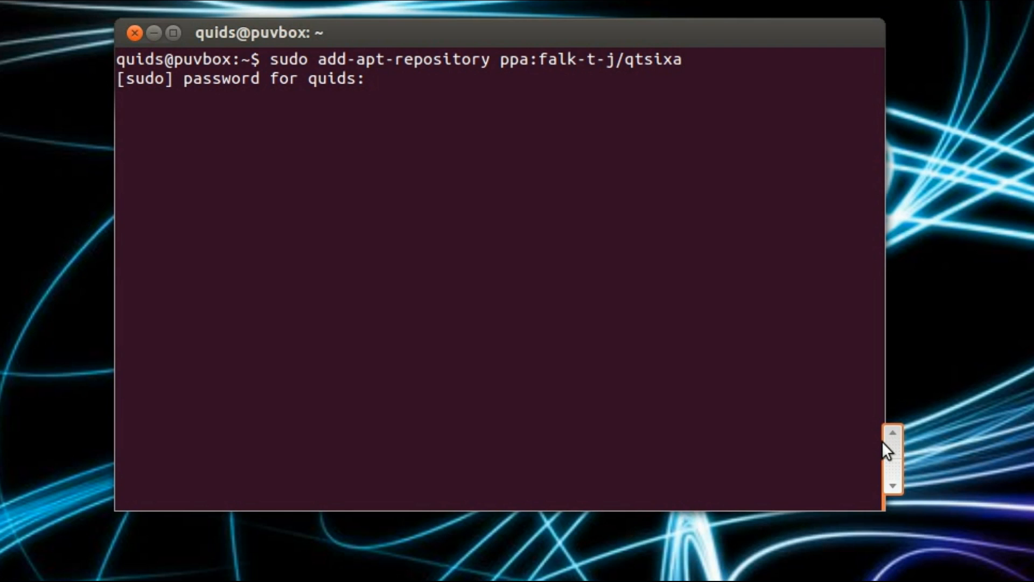
{"action": "key", "text": "Enter"}
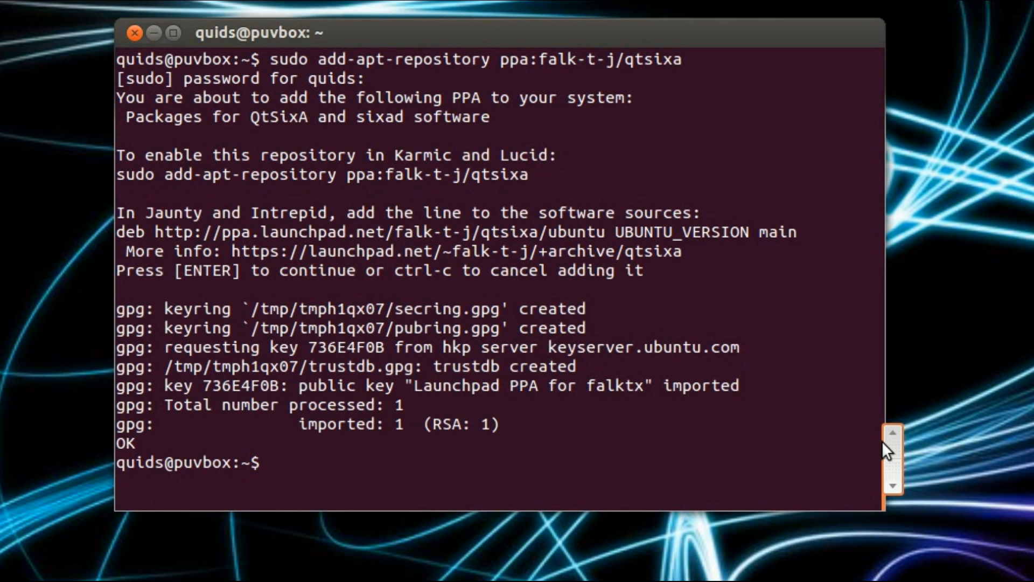
{"action": "type", "text": "su"}
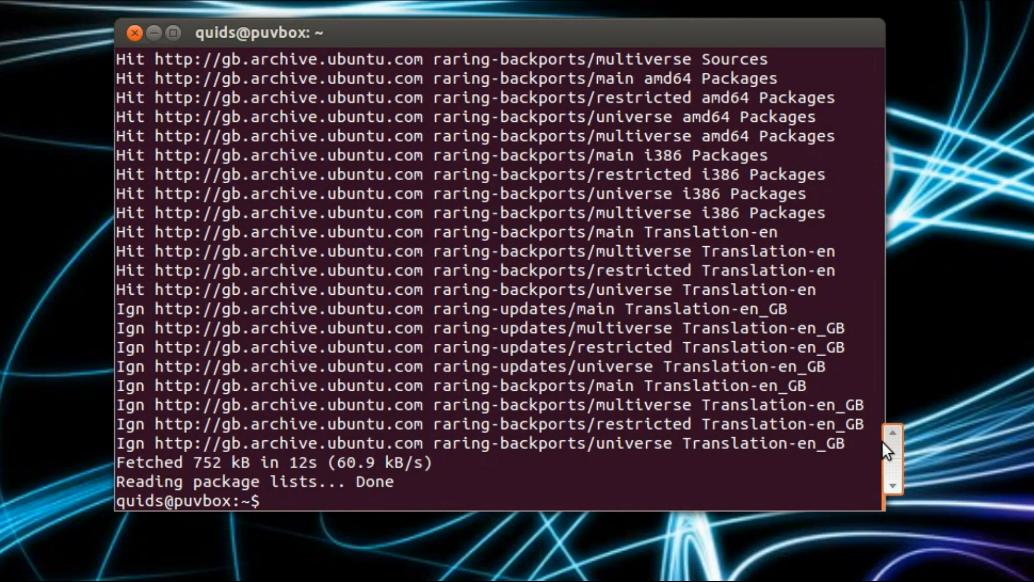
Install qtsixa with sudo apt-get install, then run sudo sixpair to pair the controller.
{"action": "type", "text": "sudo apt-get"}
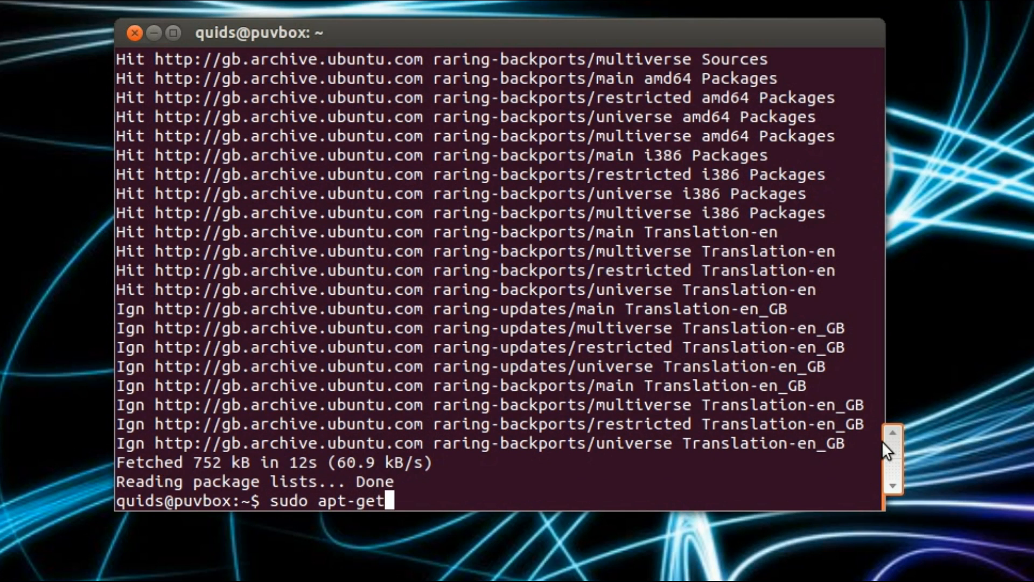
{"action": "type", "text": "install qtsixa"}
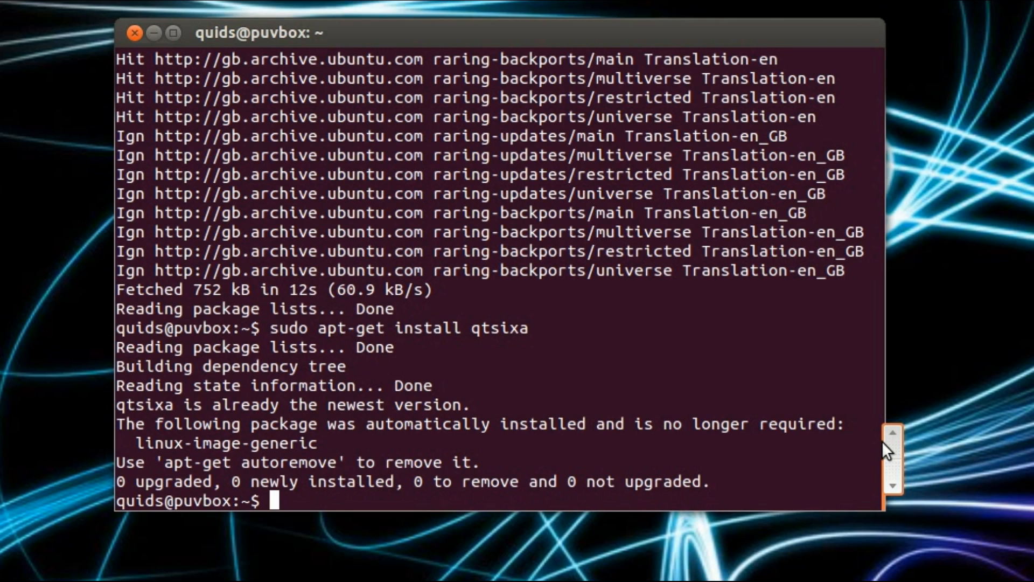
{"action": "type", "text": "sudo sixpair"}
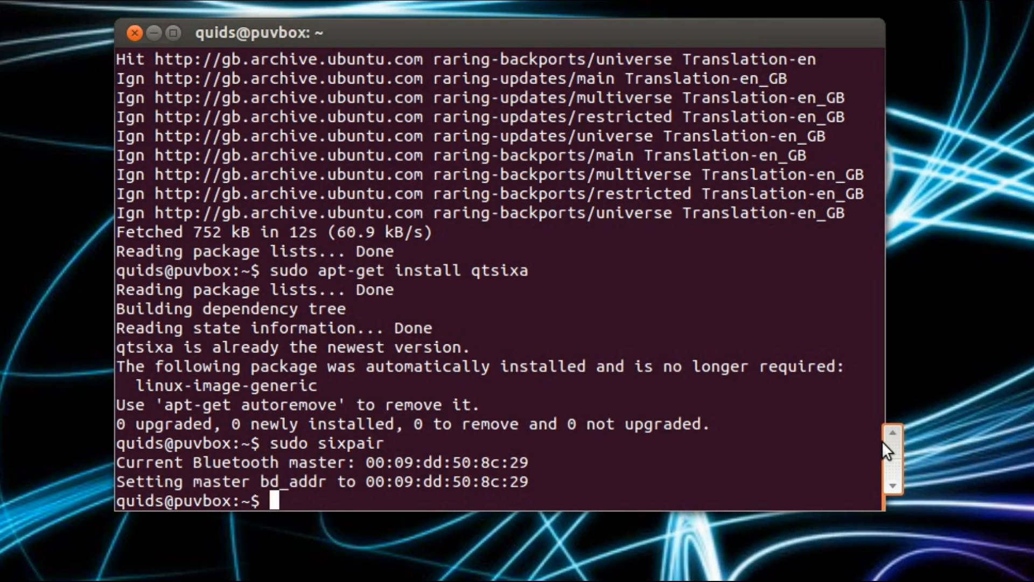
Run sixad to see its options, then enable auto-start with sixad --boot-yes.
{"action": "type", "text": "si"}
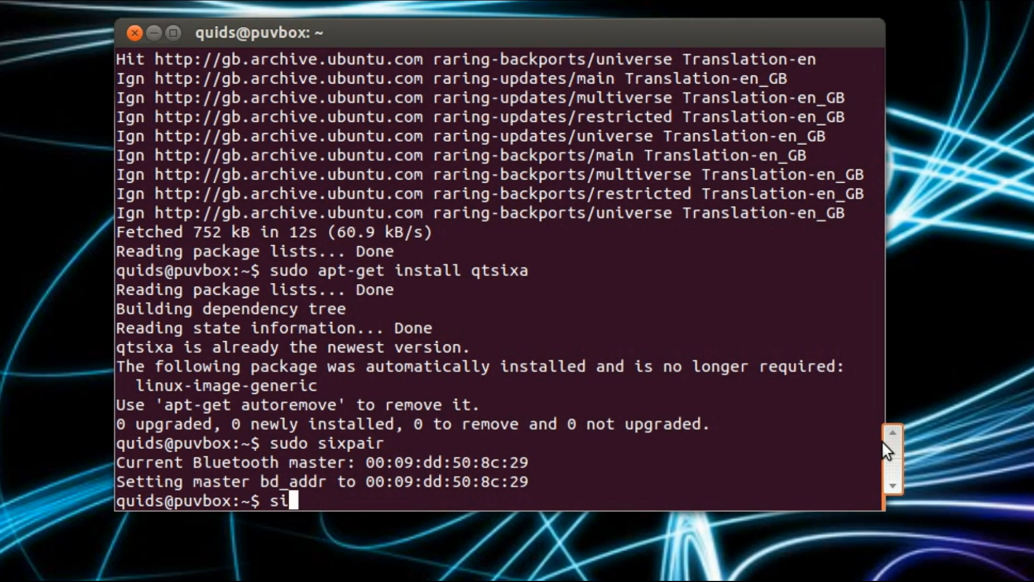
{"action": "type", "text": "xad"}
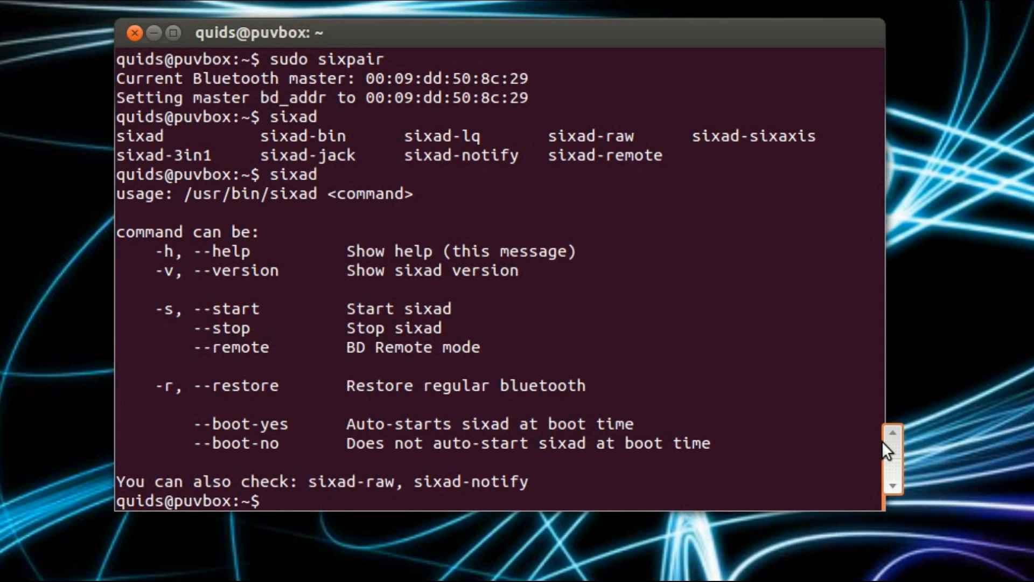
{"action": "type", "text": "sixad"}
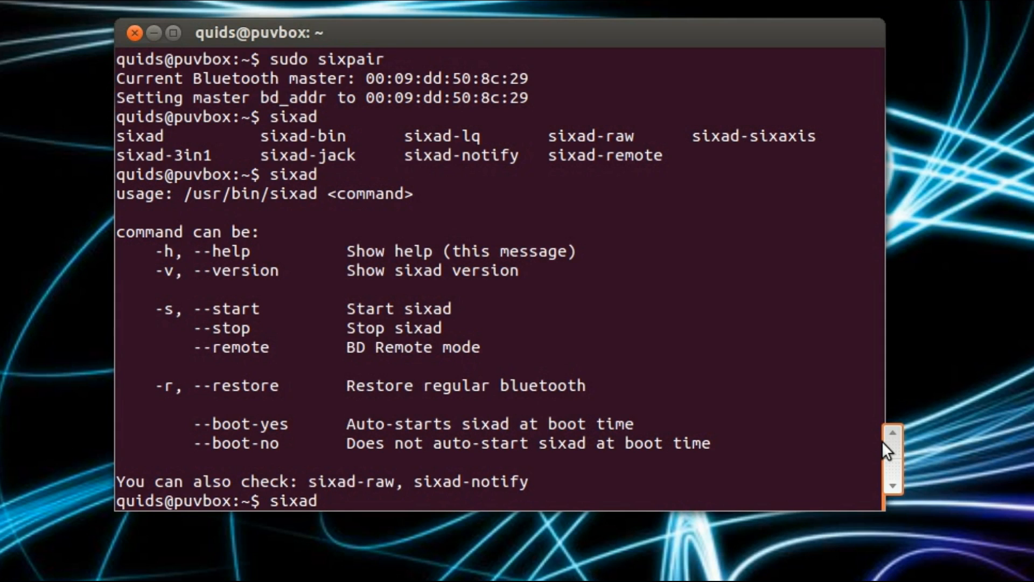
{"action": "type", "text": "--b"}
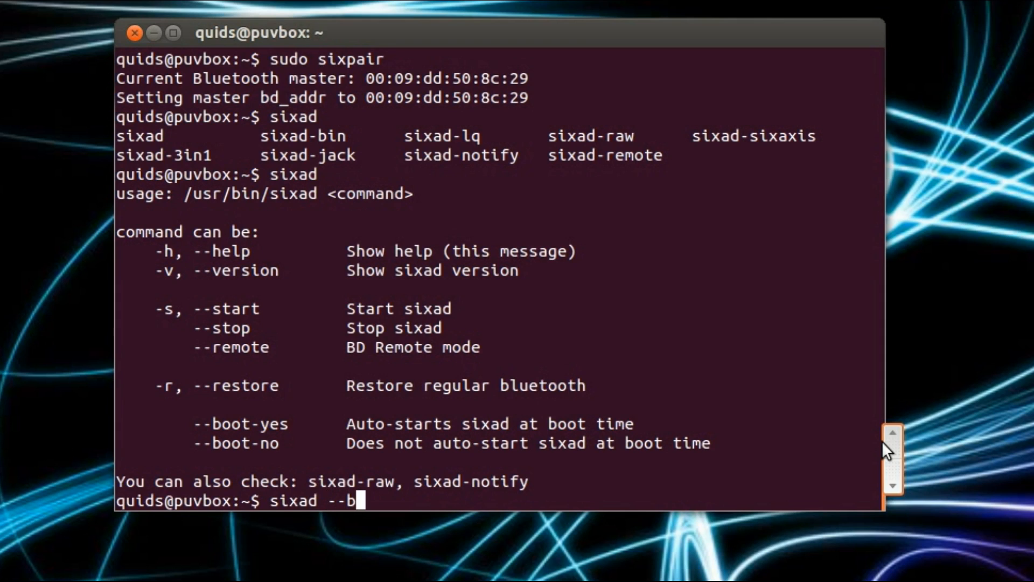
{"action": "type", "text": "oot-yes"}
{"action": "type", "text": "su"}
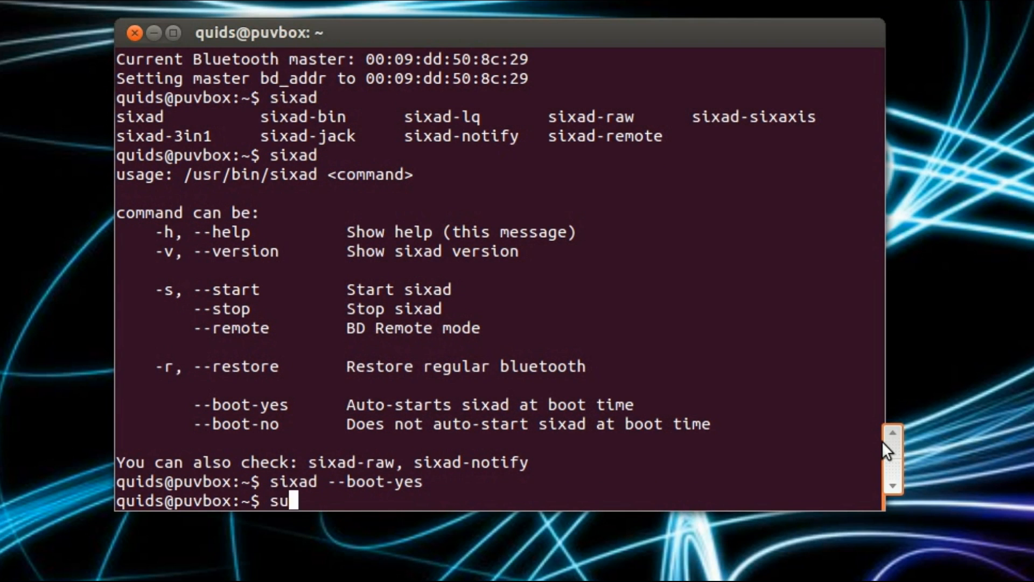
Restart the sixad service with sudo service sixad restart.
{"action": "type", "text": "do serv"}
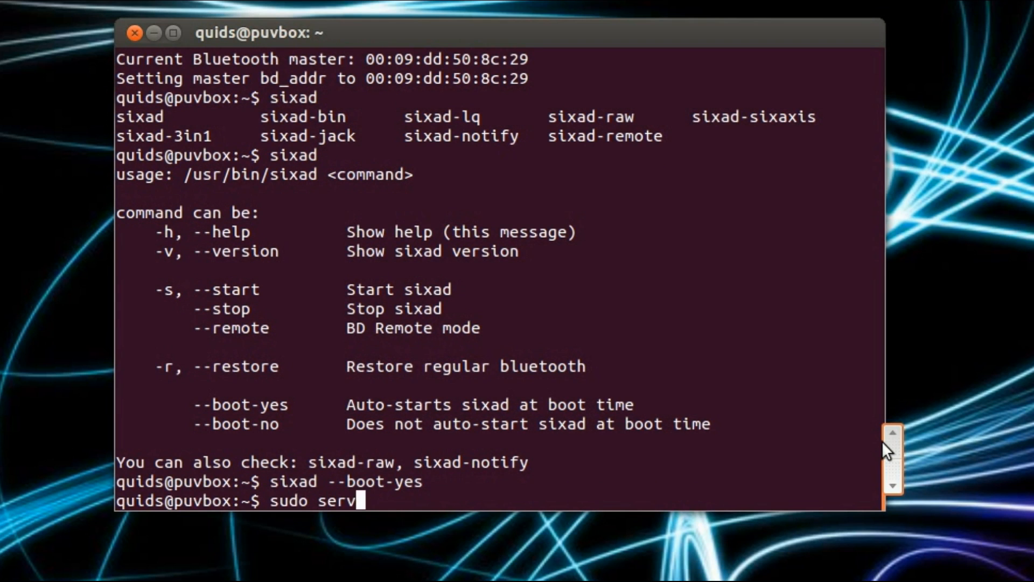
{"action": "type", "text": "ice sixad re"}
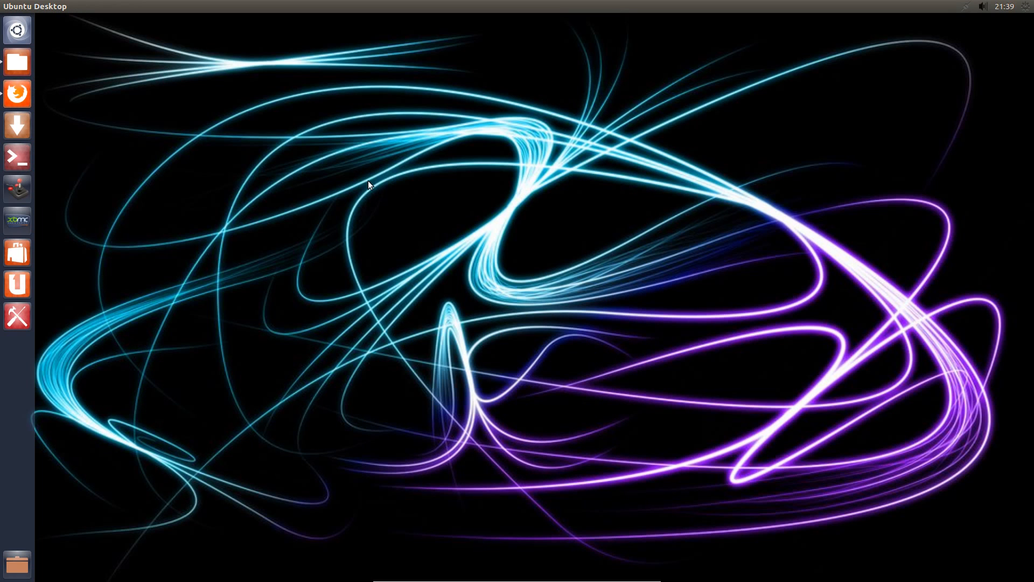
Show hidden files in the home folder and navigate into .xbmc/userdata/keymaps.
{"action": "left_click", "coordinate": [16, 61]}
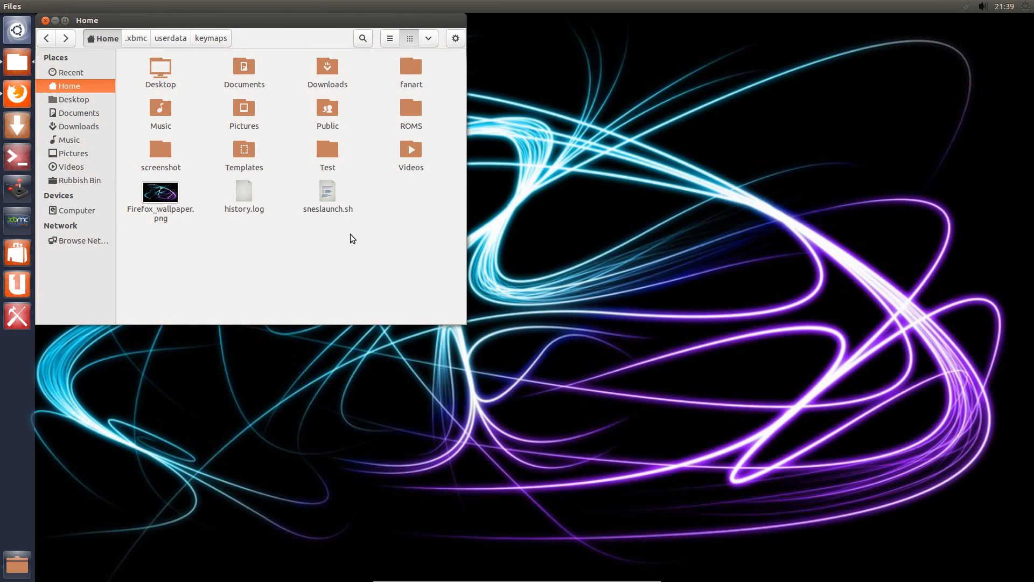
{"action": "key", "text": "ctrl+h"}
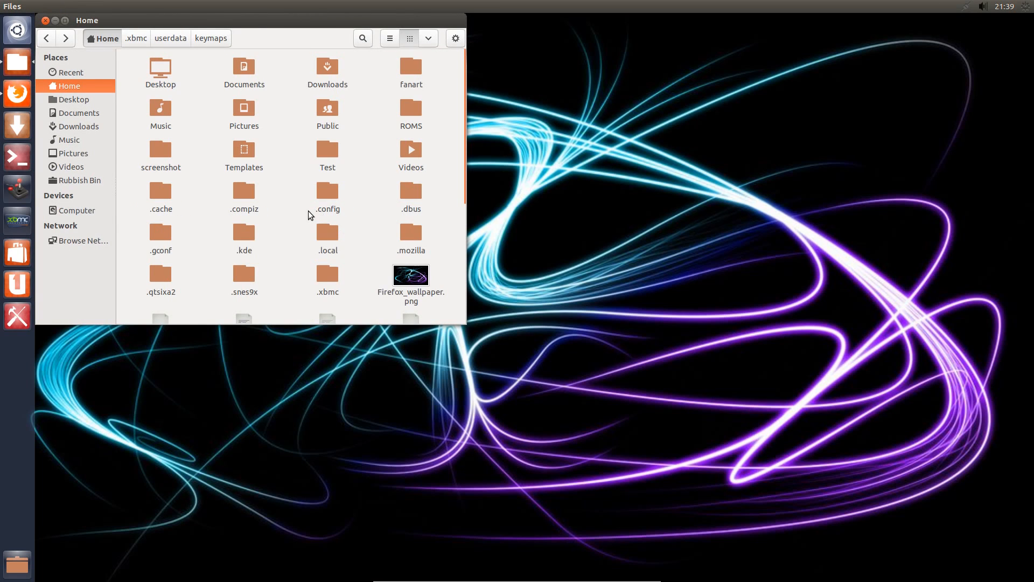
{"action": "mouse_move", "coordinate": [328, 272]}
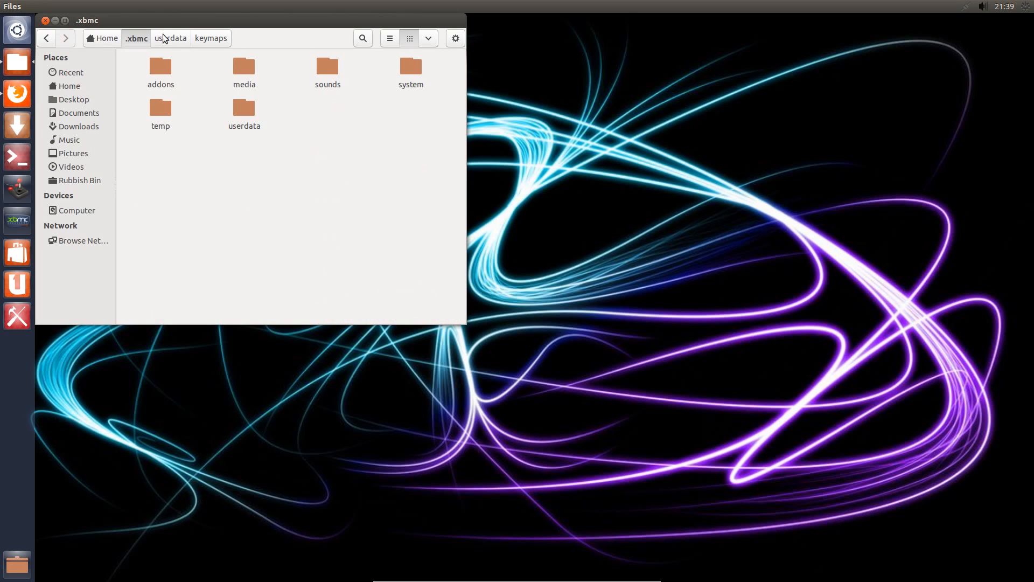
{"action": "left_click", "coordinate": [243, 108]}
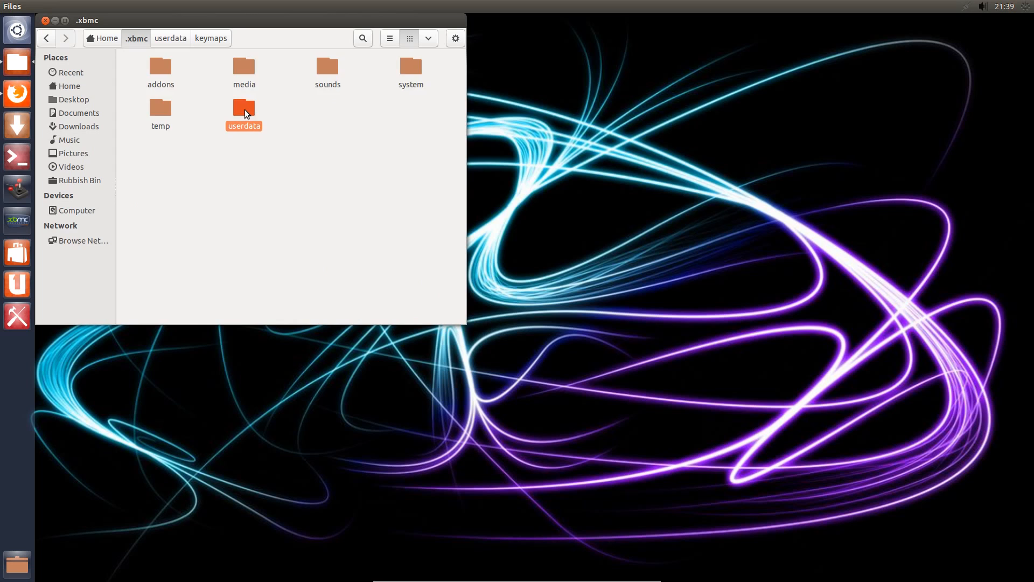
{"action": "double_click", "coordinate": [243, 109]}
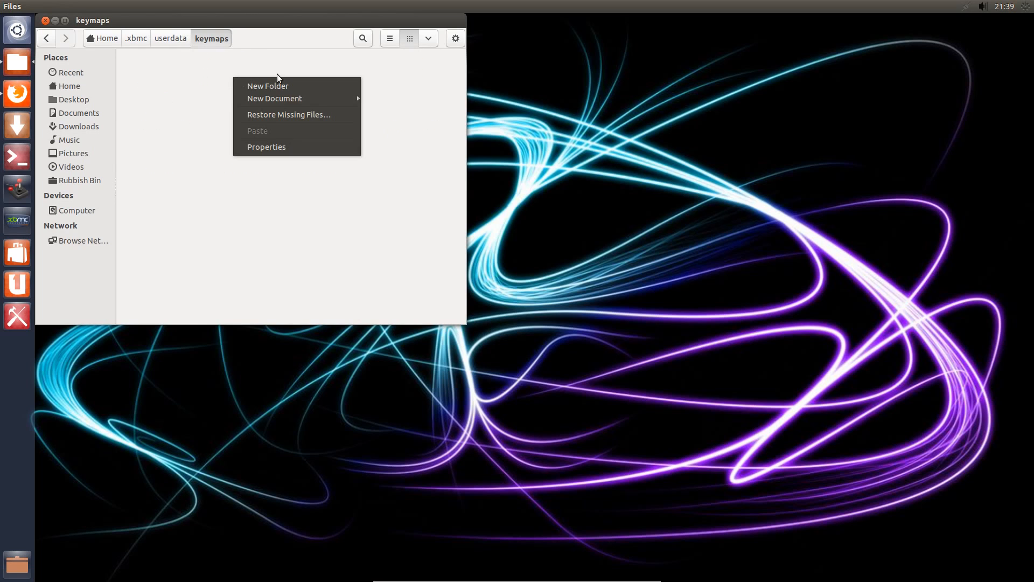
Create a new empty document named keymap.xml in the keymaps folder.
{"action": "left_click", "coordinate": [275, 98]}
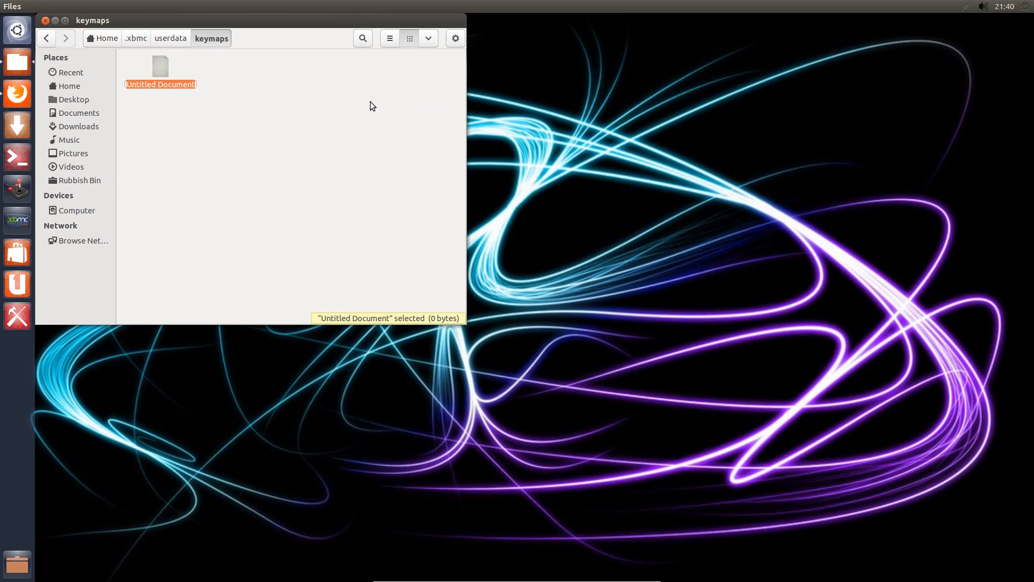
{"action": "type", "text": "keymap"}
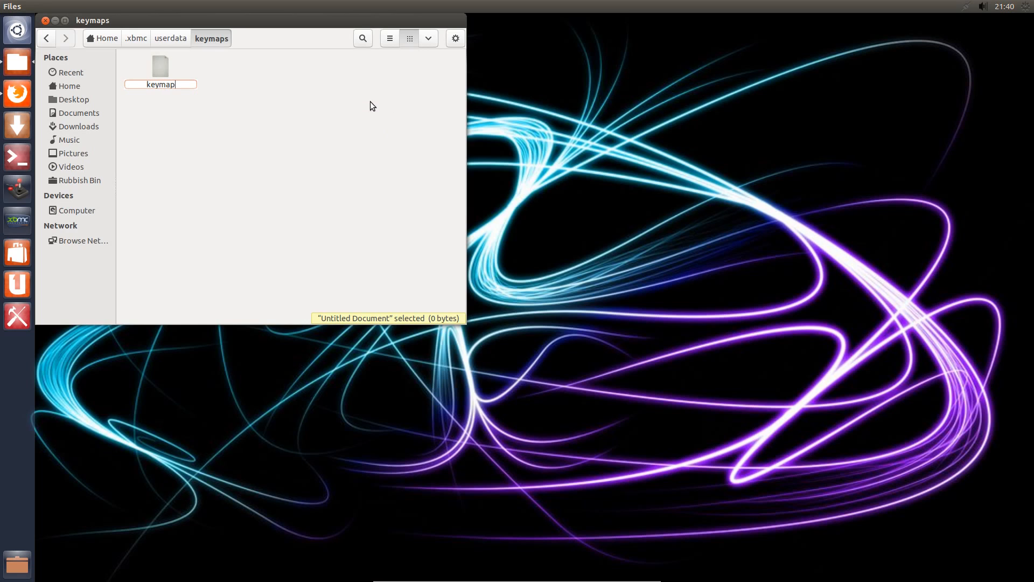
{"action": "type", "text": ".xm"}
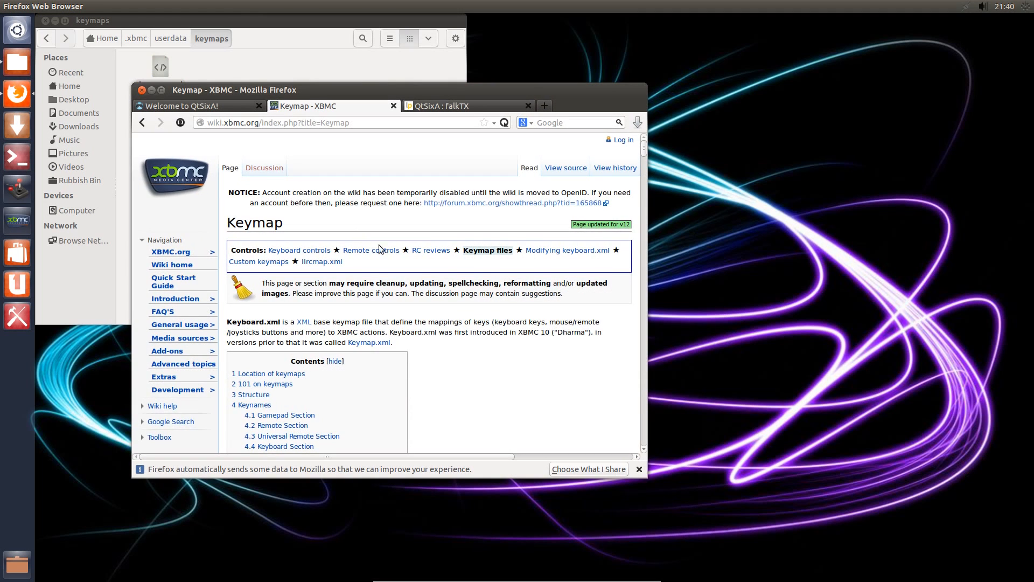
Scroll the Keymap wiki page to the PS3 Sixaxis section and select its example keymap code.
{"action": "scroll", "scroll_direction": "down", "scroll_amount": 3}
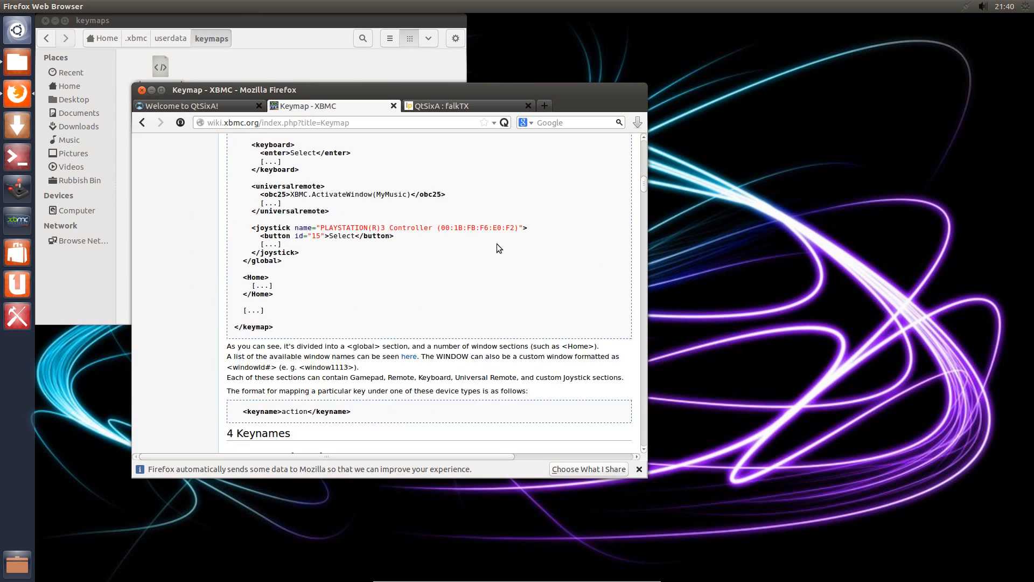
{"action": "scroll", "scroll_direction": "down", "scroll_amount": 3}
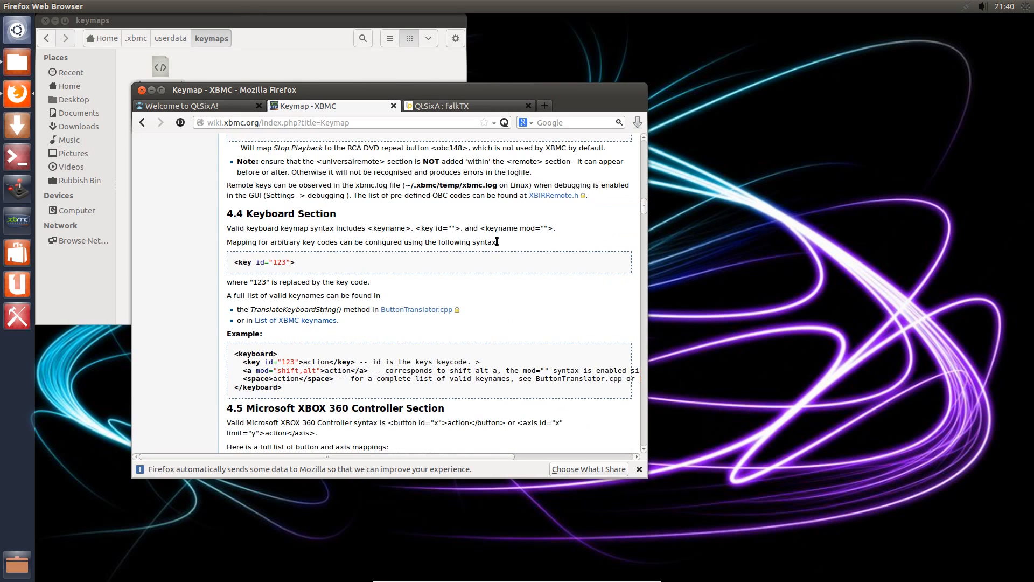
{"action": "scroll", "scroll_direction": "down", "scroll_amount": 3}
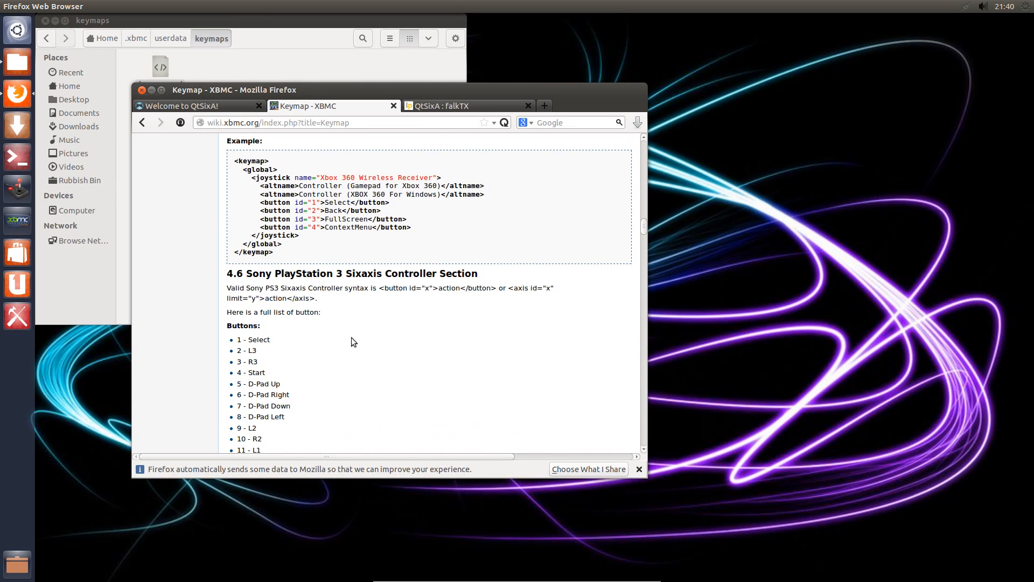
{"action": "scroll", "scroll_direction": "down", "scroll_amount": 3}
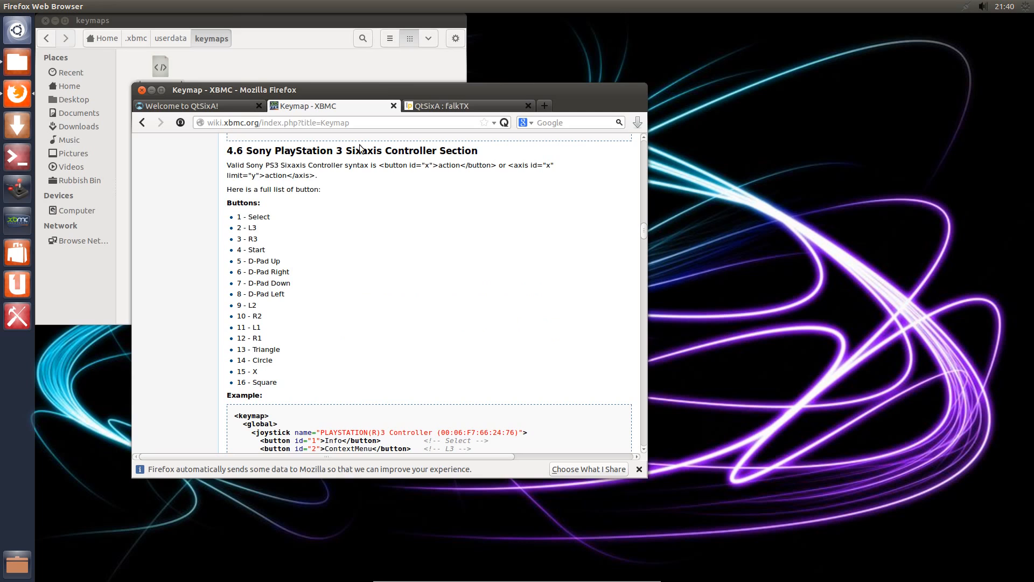
{"action": "mouse_move", "coordinate": [386, 179]}
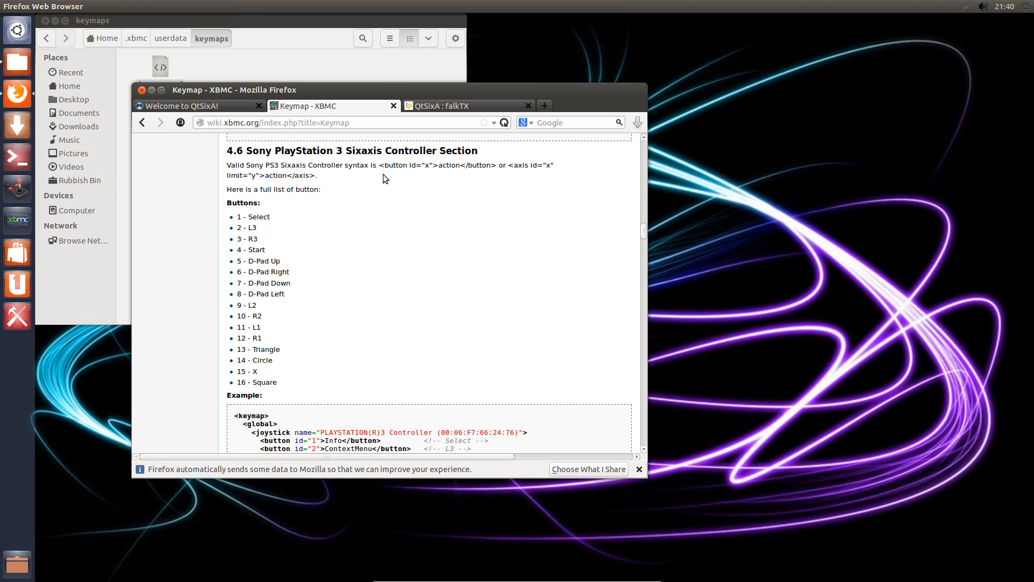
{"action": "scroll", "scroll_direction": "down", "scroll_amount": 3}
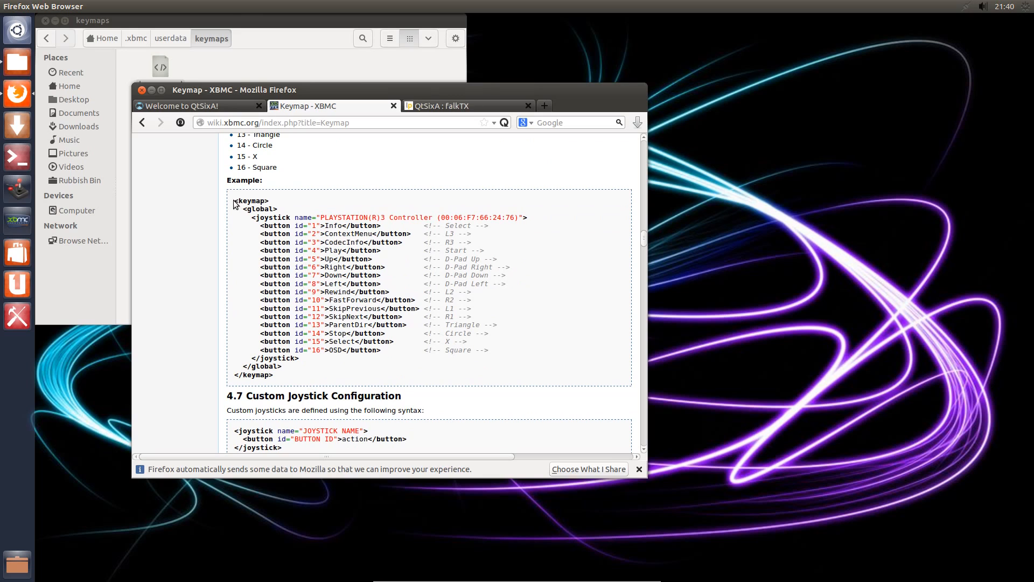
{"action": "left_click_drag", "start_coordinate": [233, 201], "coordinate": [283, 341]}
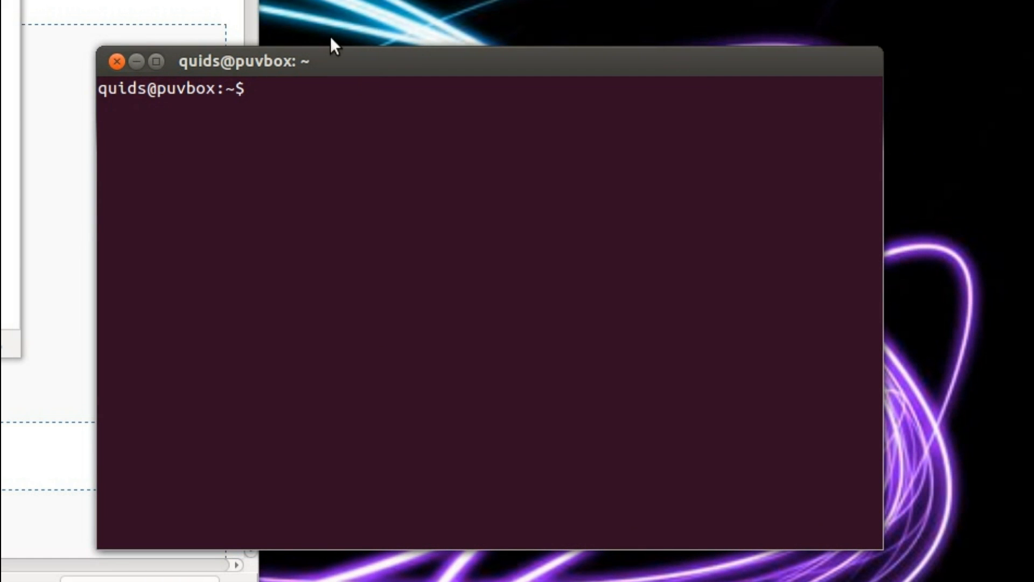
List input devices with cat /proc/bus/input/devices to find the PLAYSTATION(R)3 Controller entry.
{"action": "type", "text": "cat /"}
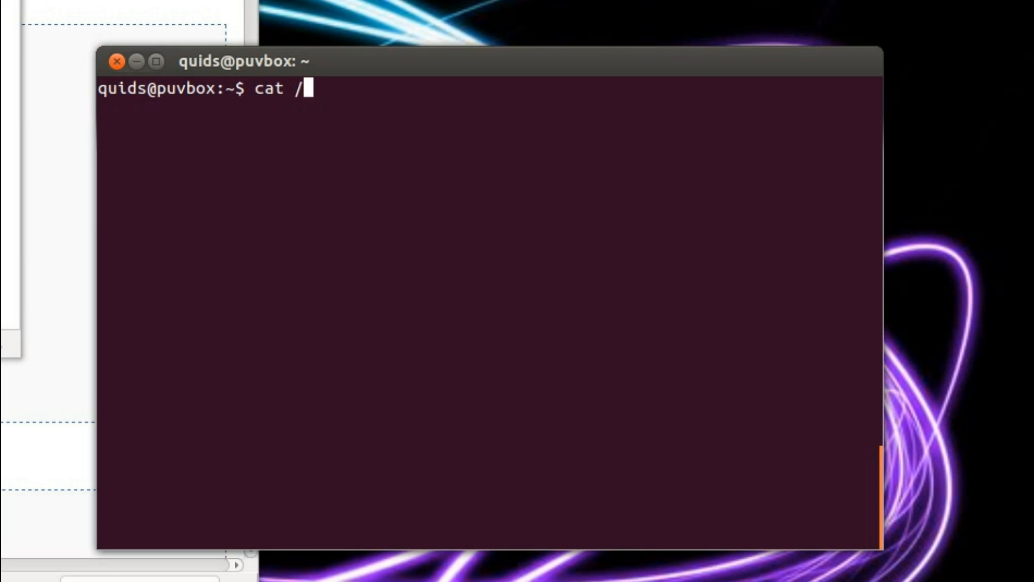
{"action": "type", "text": "proc/"}
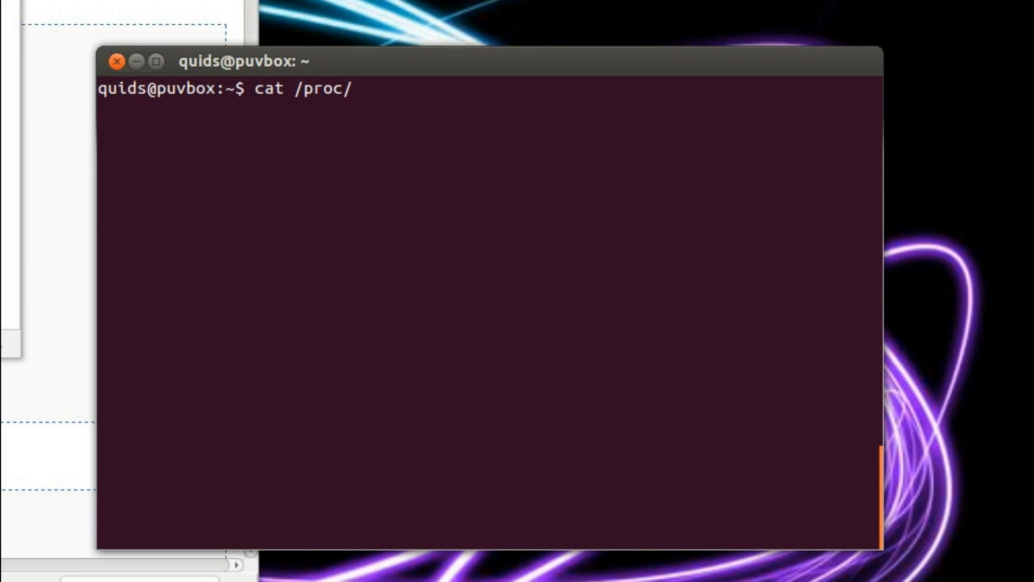
{"action": "type", "text": "bus/in"}
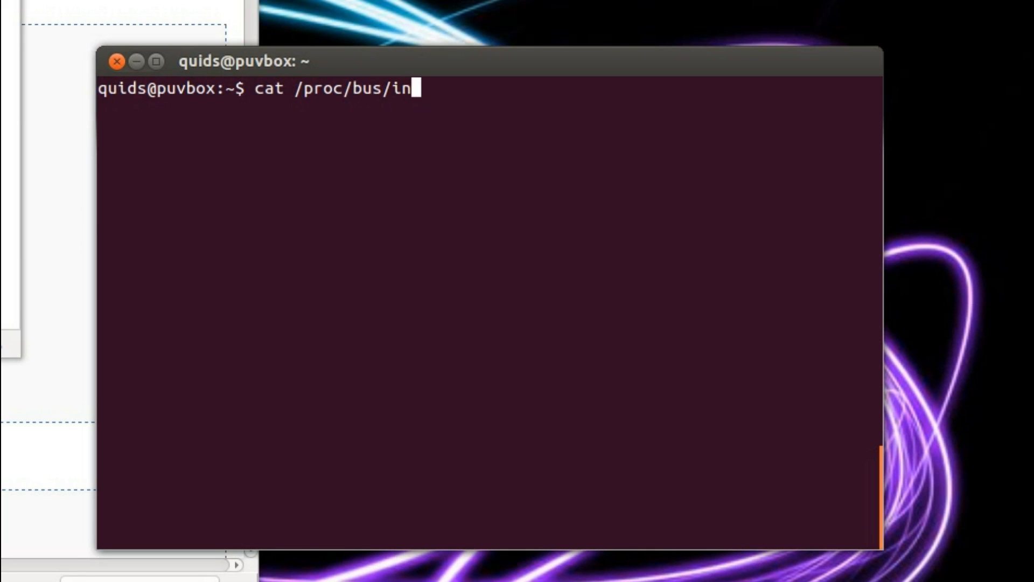
{"action": "type", "text": "put/devices"}
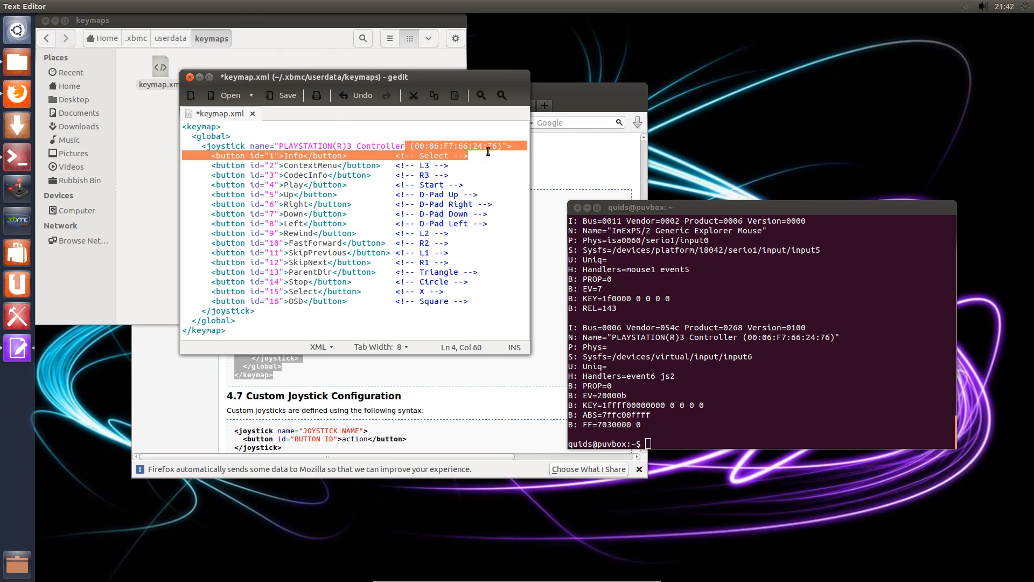
Check the controller name and address in keymap.xml and save the file.
{"action": "left_click", "coordinate": [406, 145]}
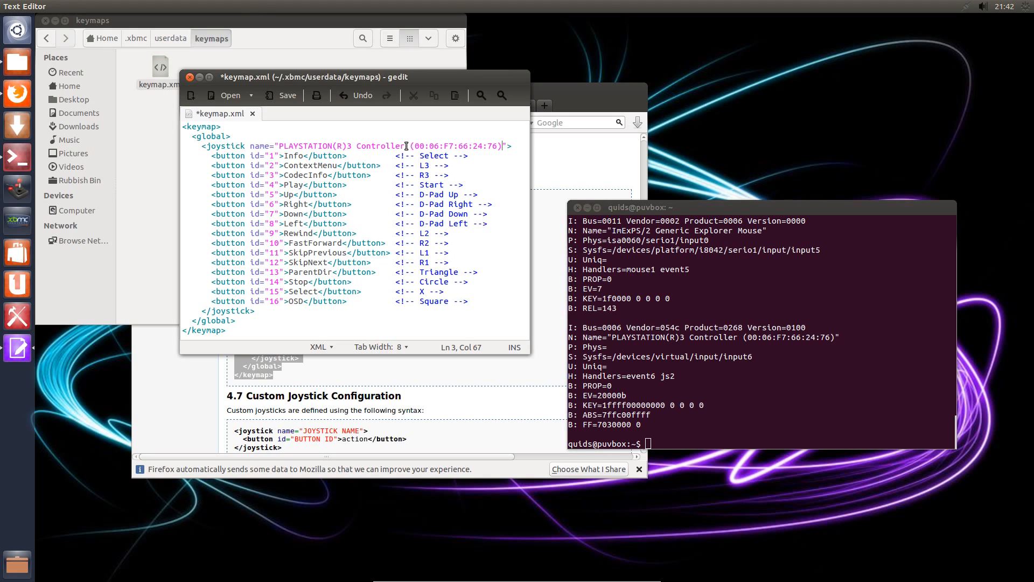
{"action": "mouse_move", "coordinate": [279, 96]}
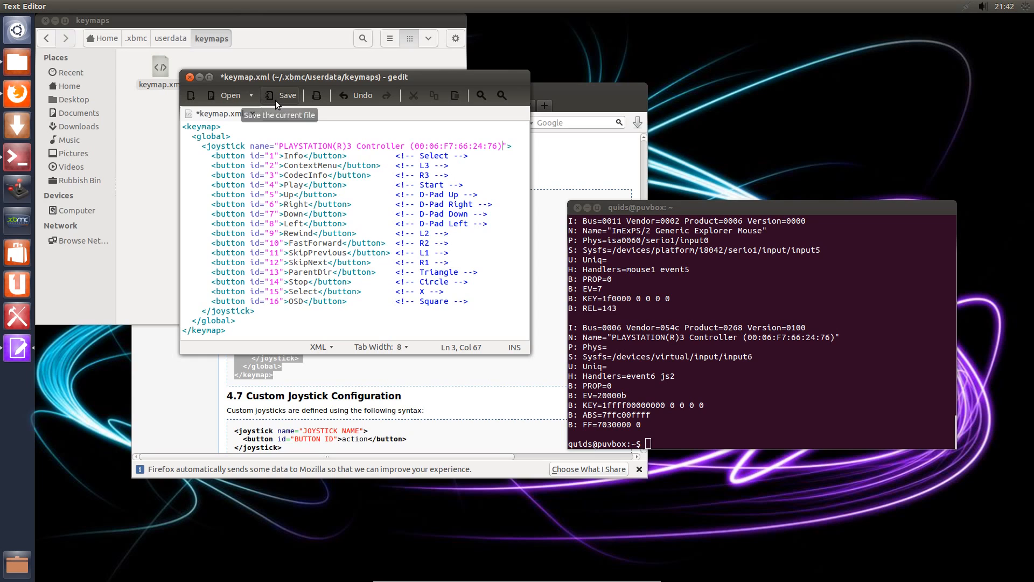
{"action": "left_click", "coordinate": [281, 95]}
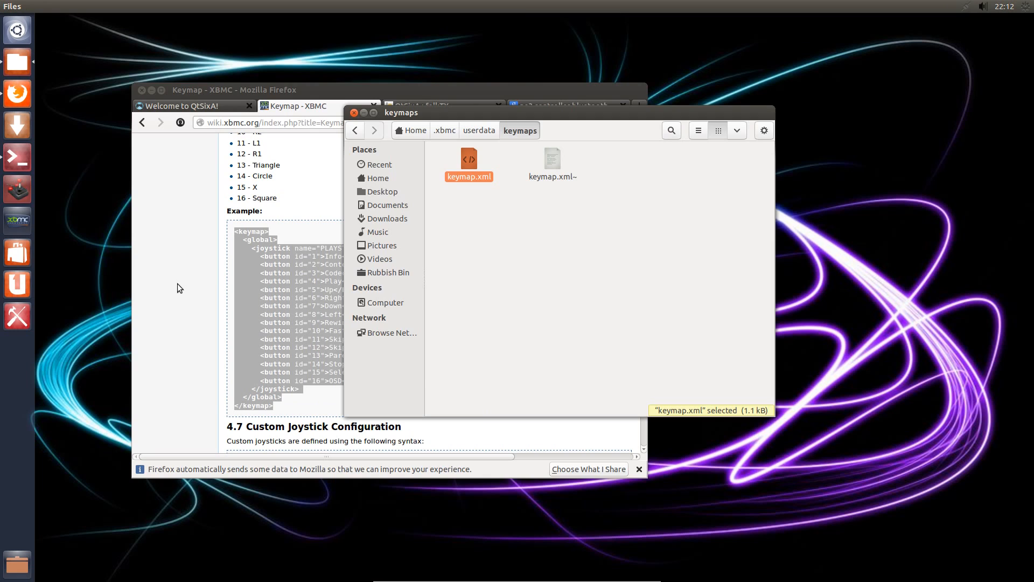
Launch XBMC from the launcher.
{"action": "left_click", "coordinate": [16, 187]}
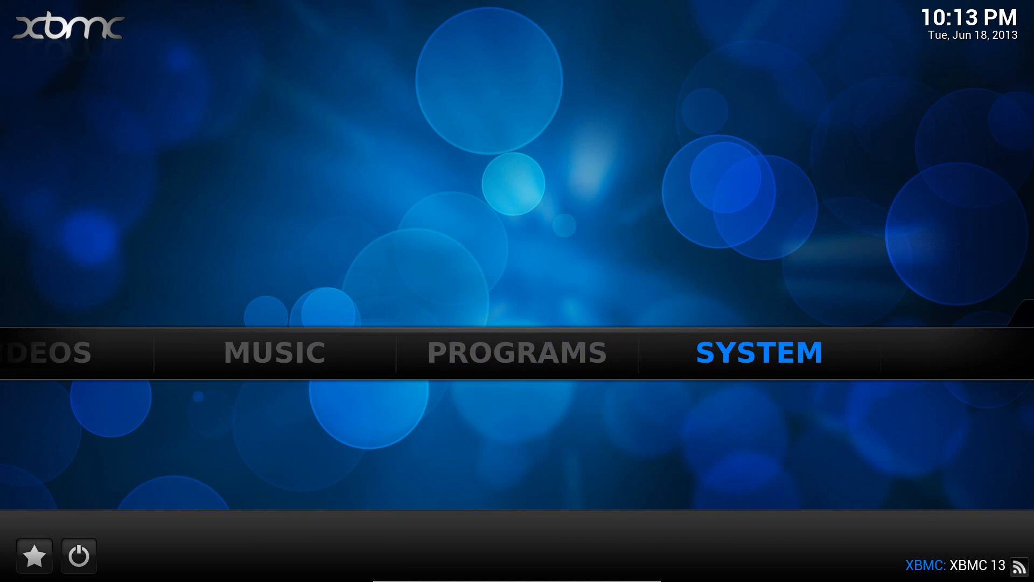
Navigate System > Settings > System > Input devices to confirm joystick and gamepad support is enabled.
{"action": "left_click", "coordinate": [758, 352]}
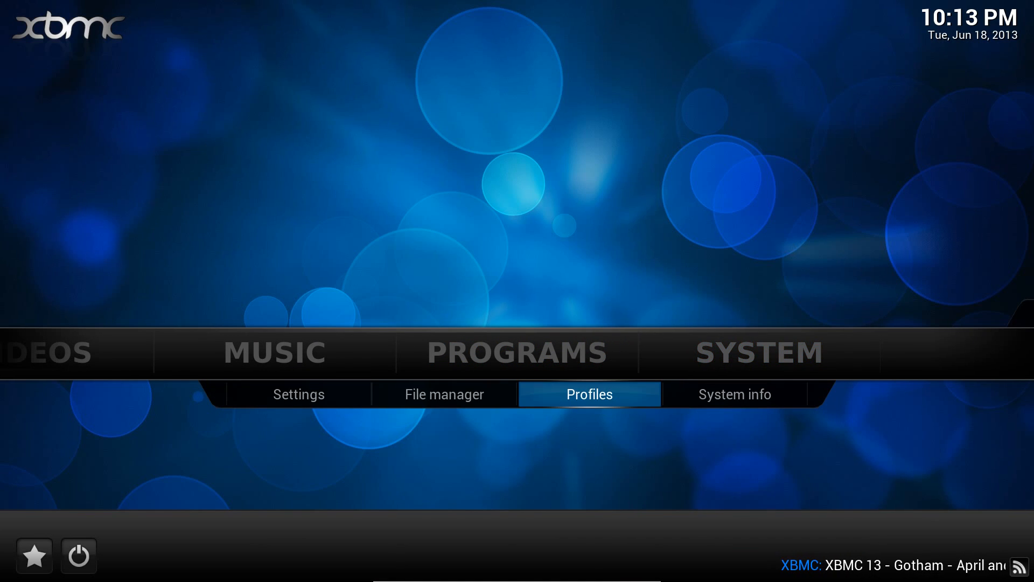
{"action": "left_click", "coordinate": [297, 394]}
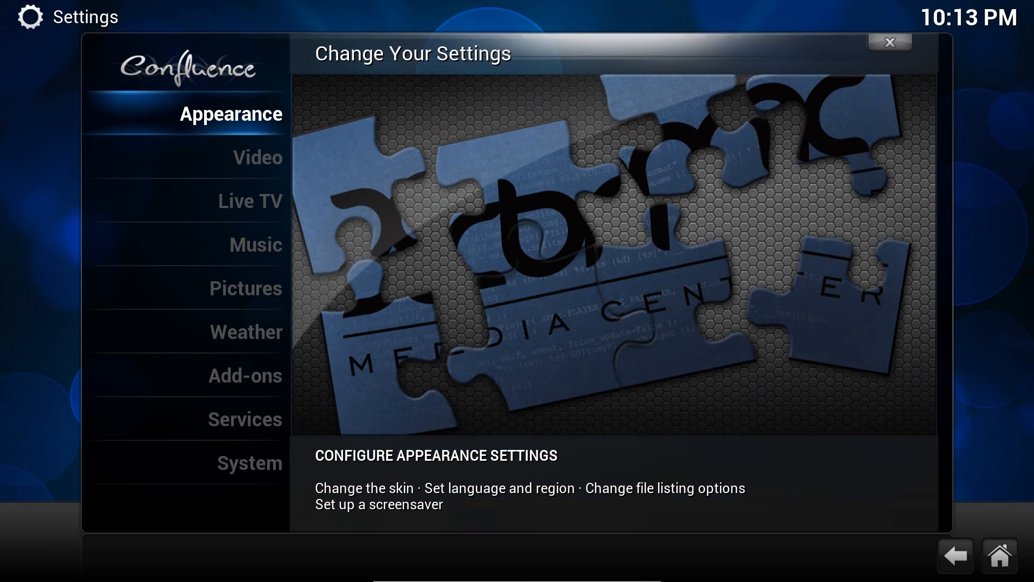
{"action": "left_click", "coordinate": [245, 419]}
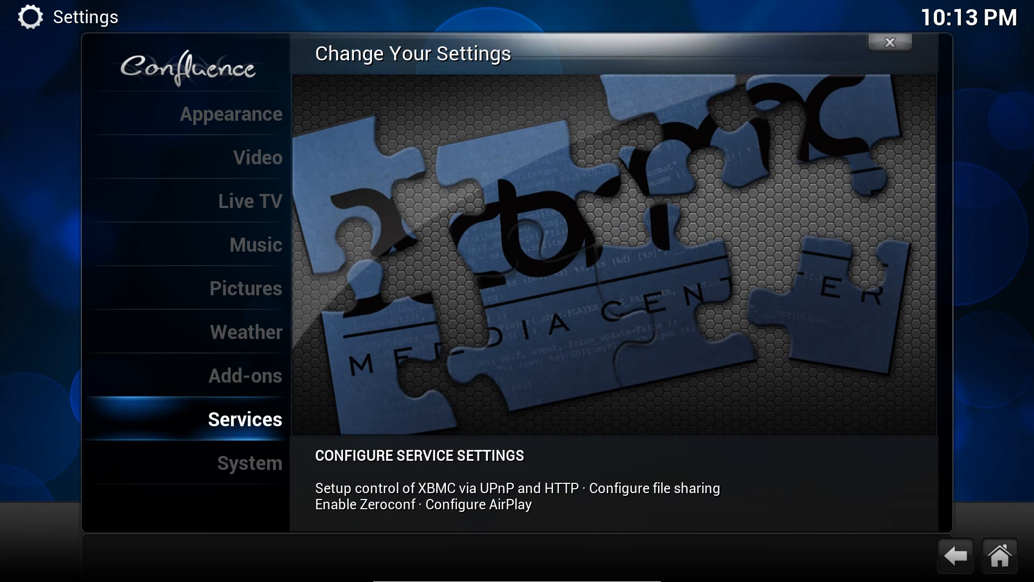
{"action": "left_click", "coordinate": [249, 462]}
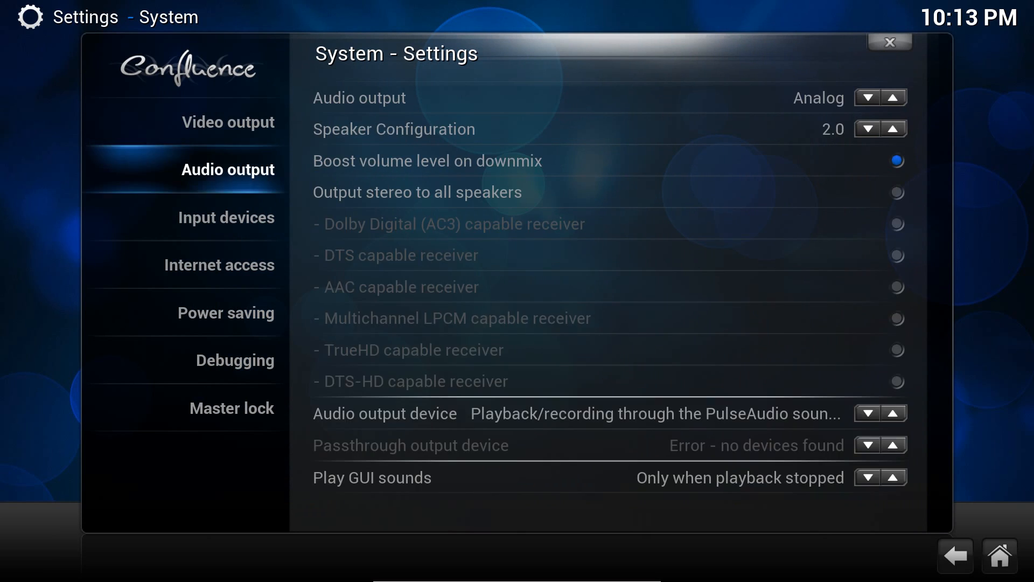
{"action": "left_click", "coordinate": [226, 216]}
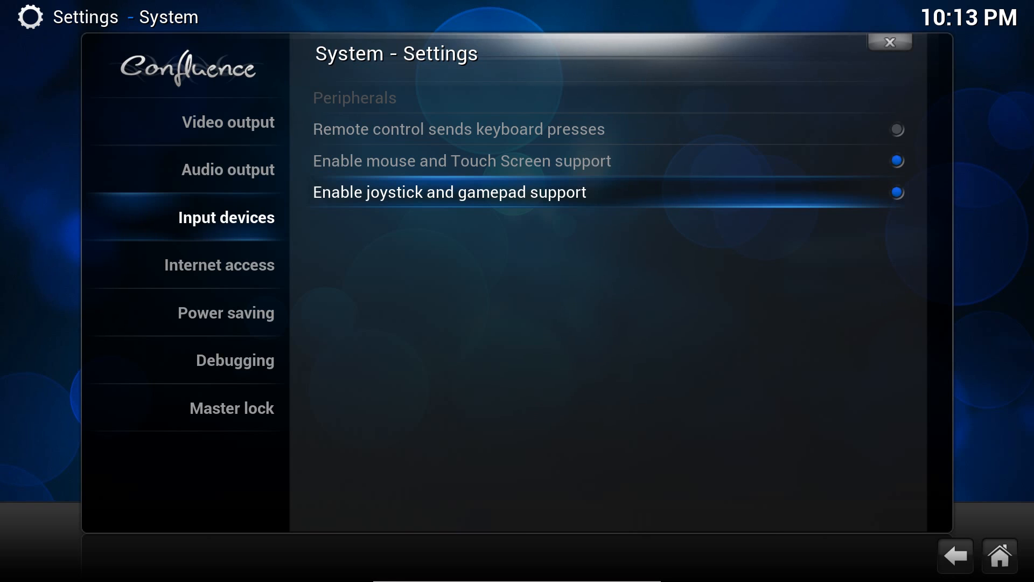
Return to the XBMC home screen and bring up the exit and shutdown options.
{"action": "left_click", "coordinate": [954, 555]}
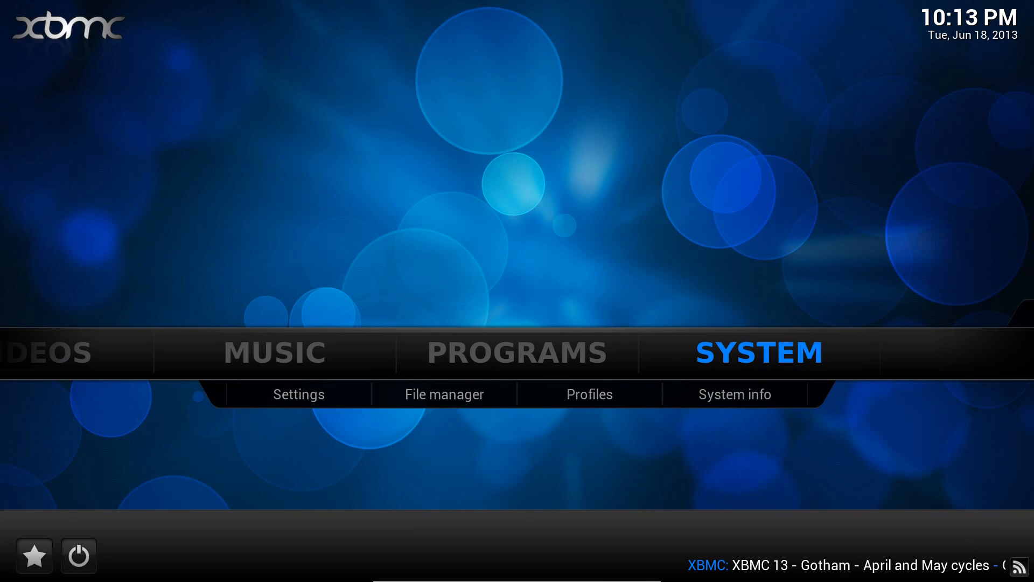
{"action": "mouse_move", "coordinate": [77, 554]}
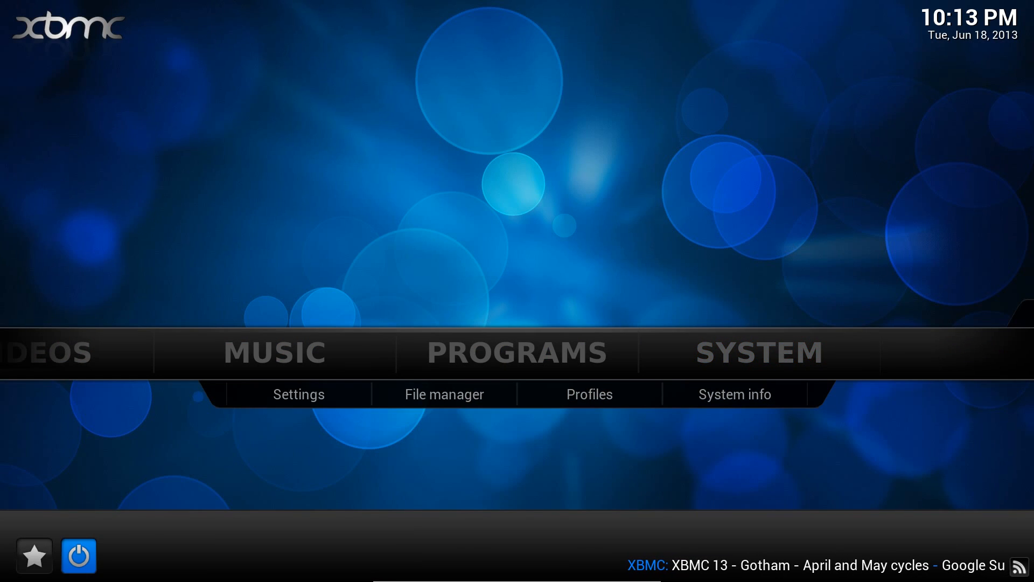
{"action": "left_click", "coordinate": [77, 554]}
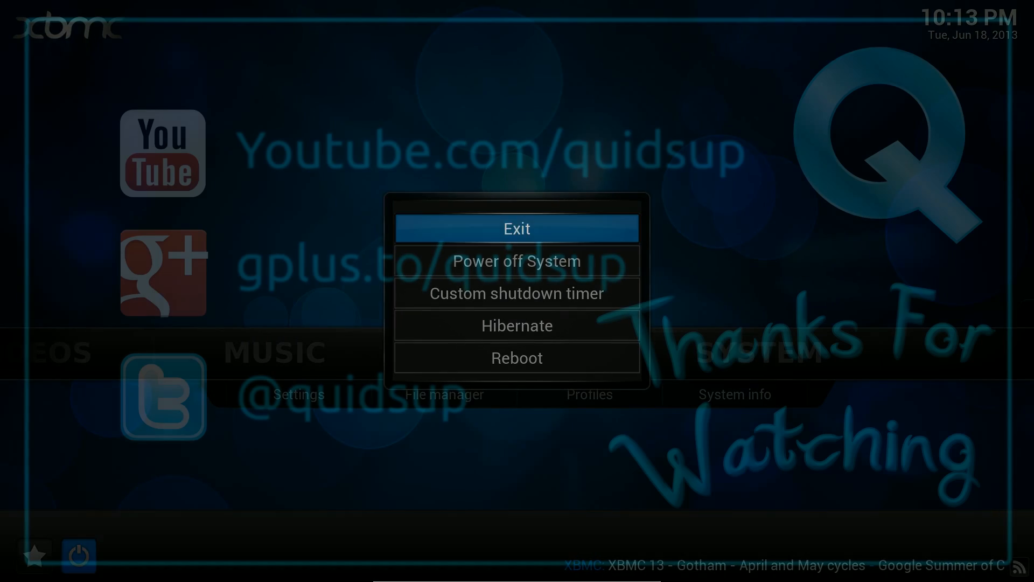